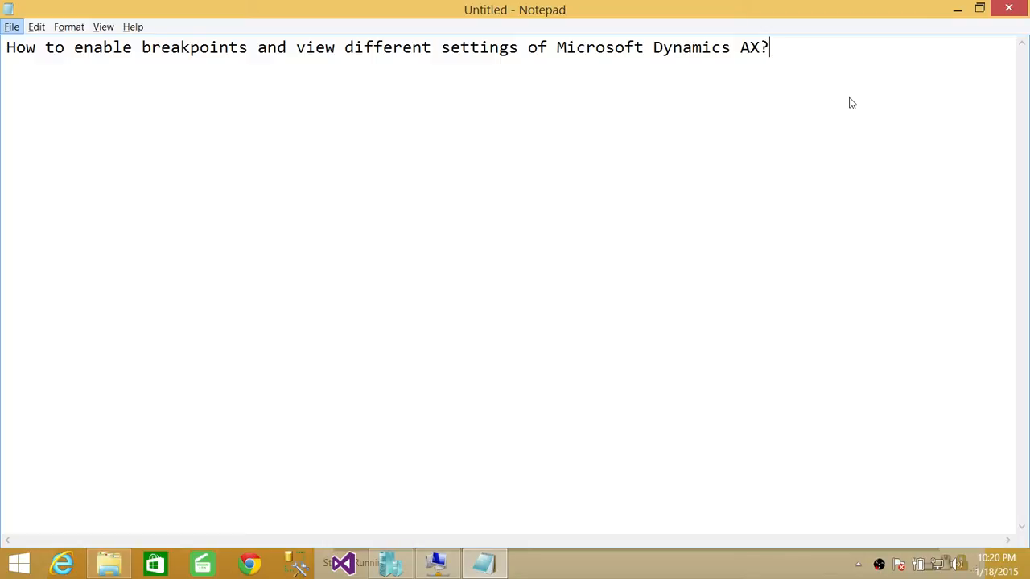
pyautogui.moveTo(327, 452)
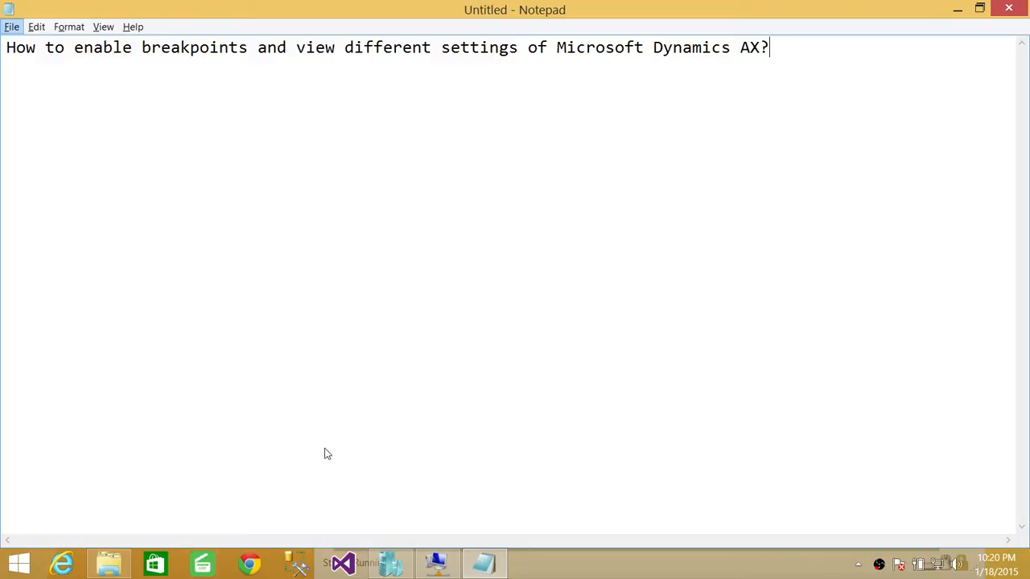
# Step: Bring the DynamicsAX virtual machine connection window to the front from the taskbar
pyautogui.click(436, 563)
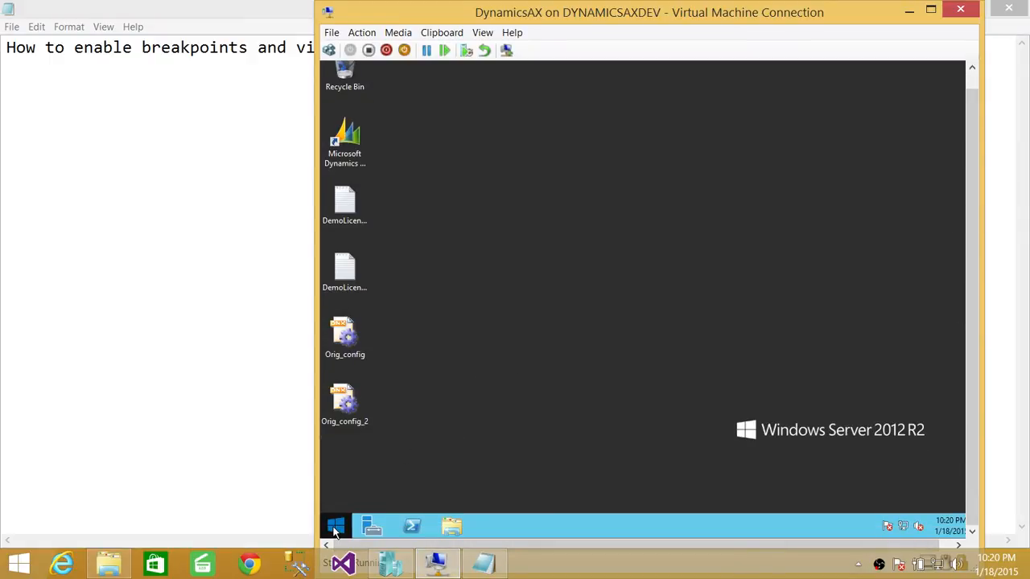
# Step: Open Administrative Tools from the Windows Server Start screen
pyautogui.click(336, 527)
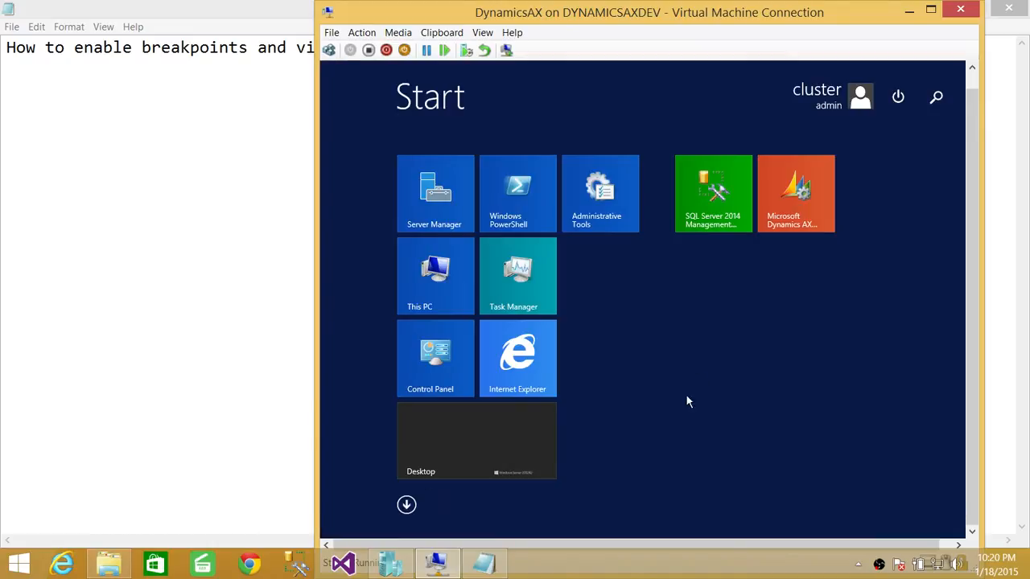
pyautogui.click(935, 97)
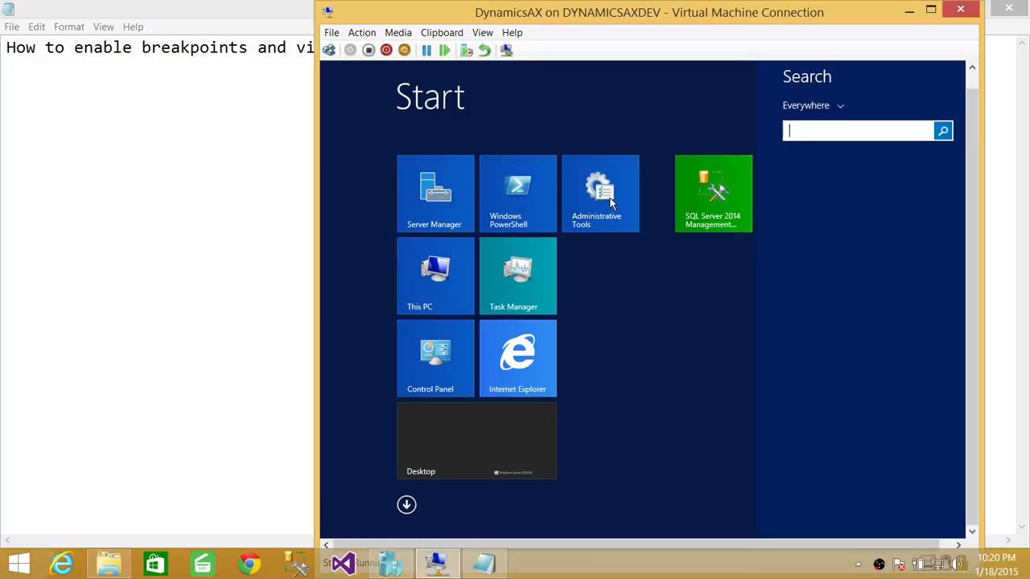
pyautogui.moveTo(763, 168)
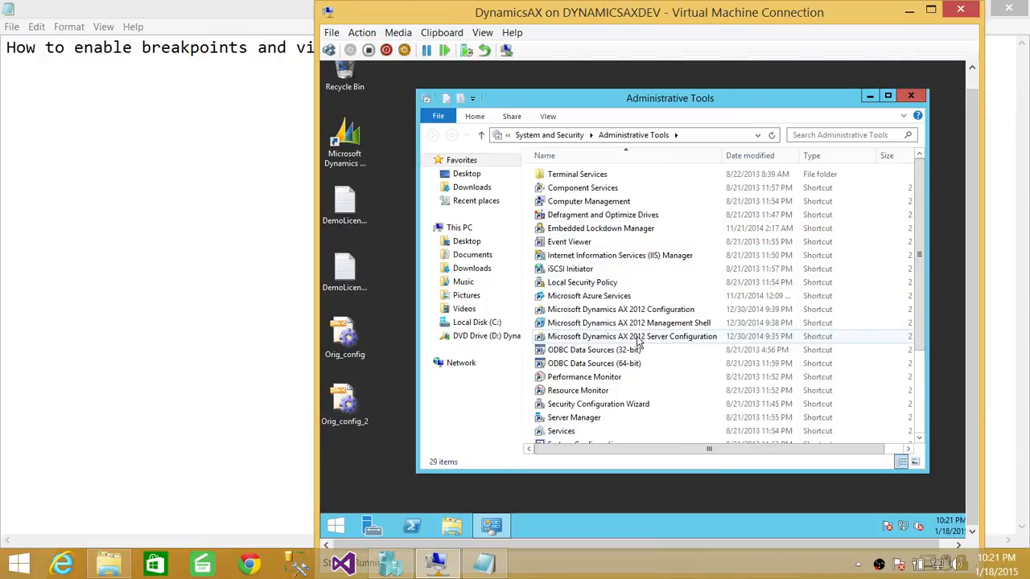
pyautogui.moveTo(627, 314)
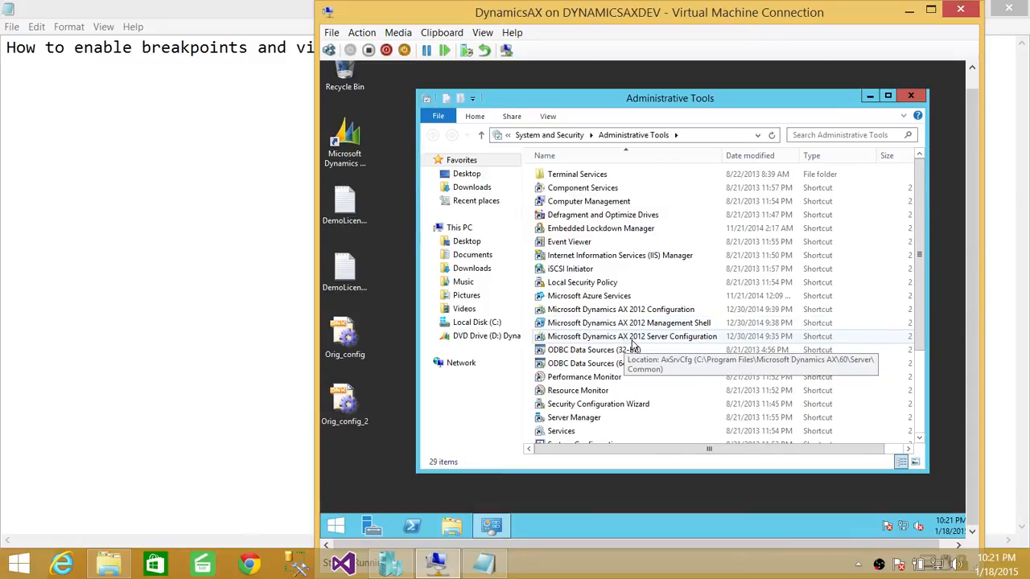
pyautogui.moveTo(677, 344)
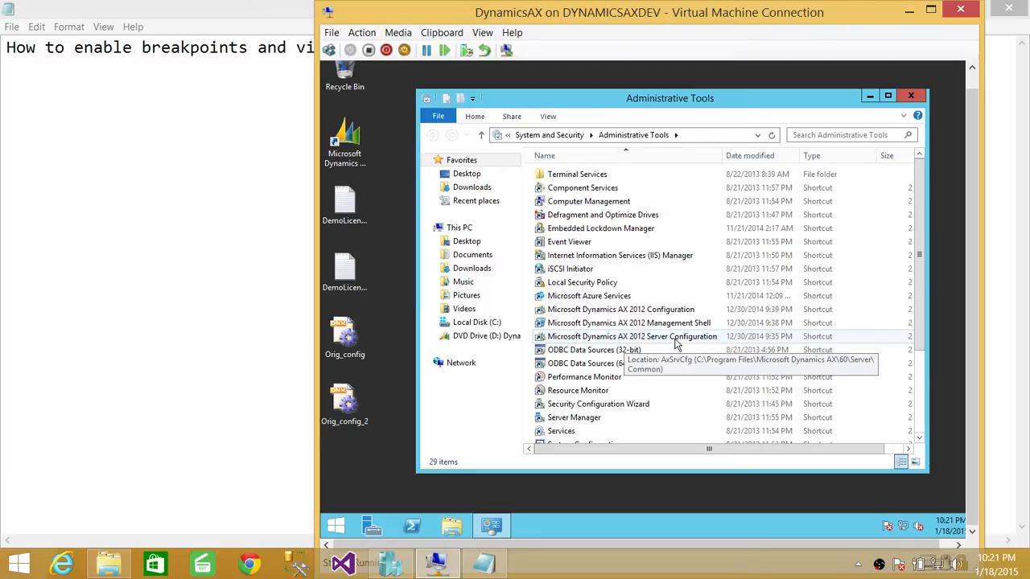
pyautogui.moveTo(649, 343)
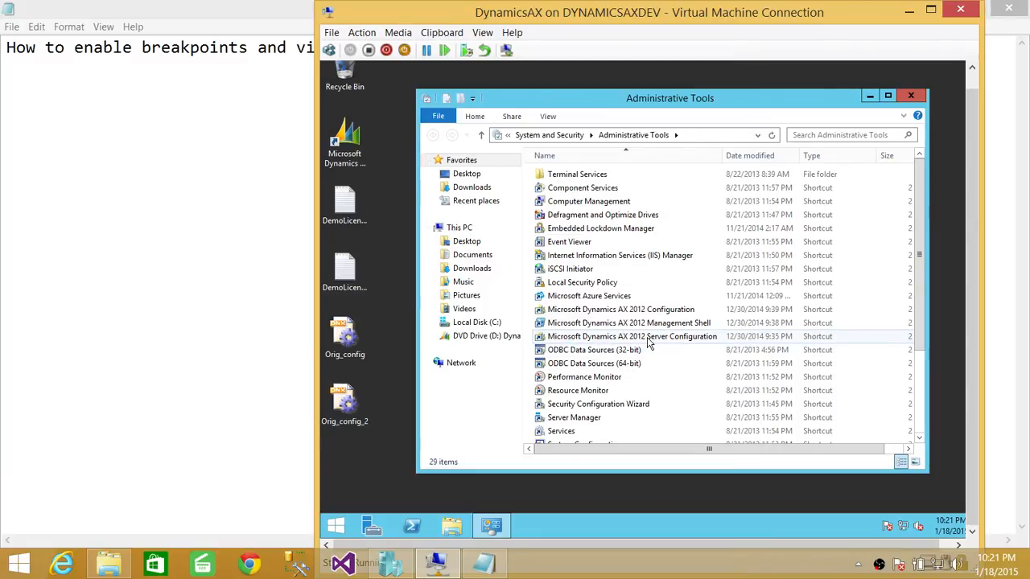
pyautogui.click(631, 337)
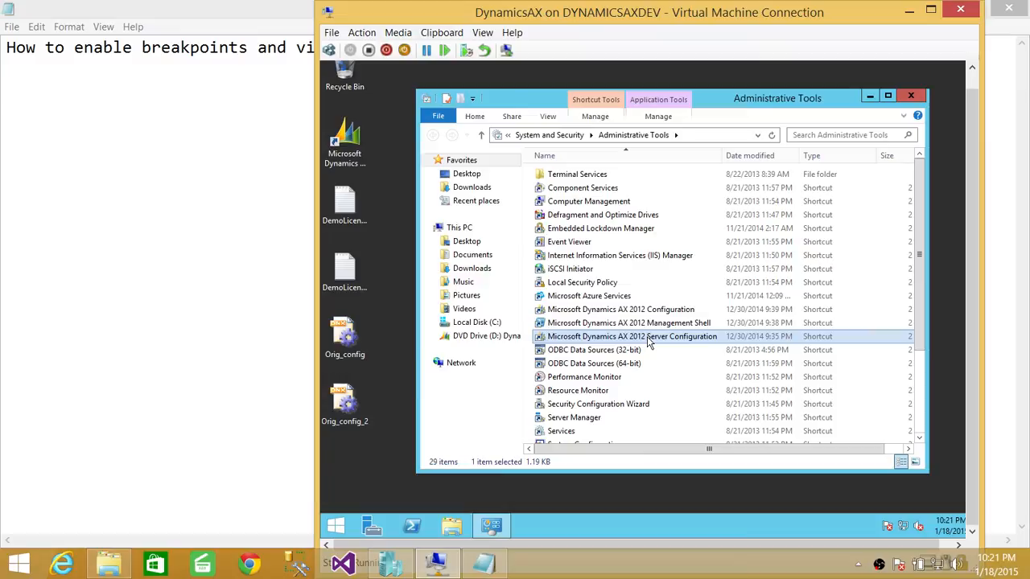
# Step: Launch the utility, review the Database Connection and Performance tabs, and begin a new configuration
pyautogui.doubleClick(631, 337)
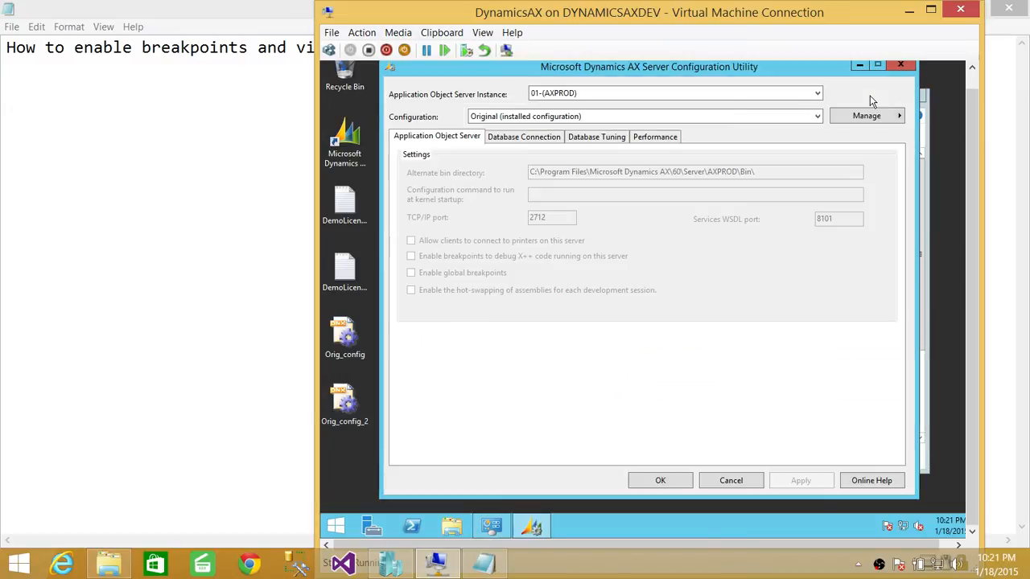
pyautogui.moveTo(925, 140)
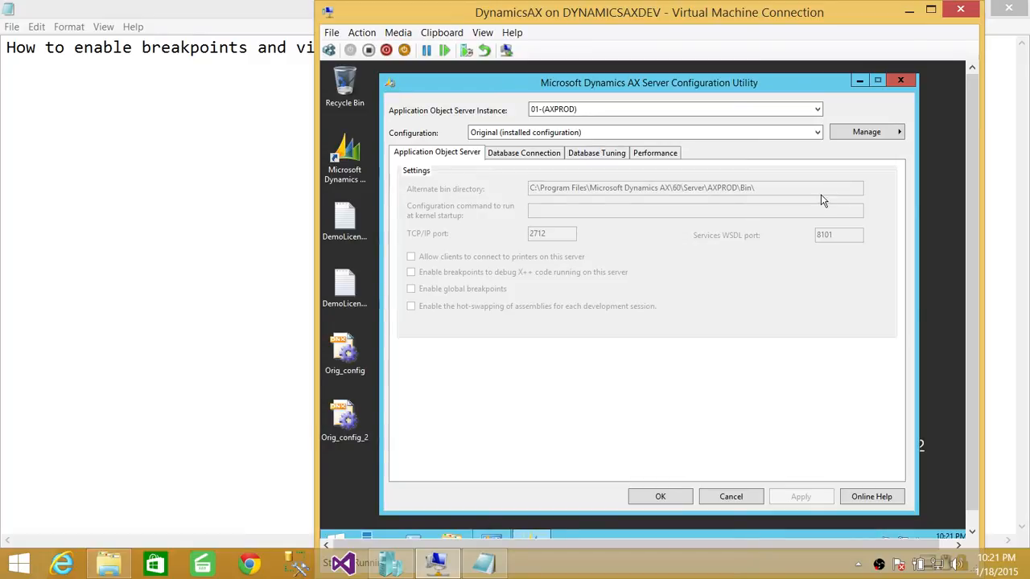
pyautogui.click(523, 153)
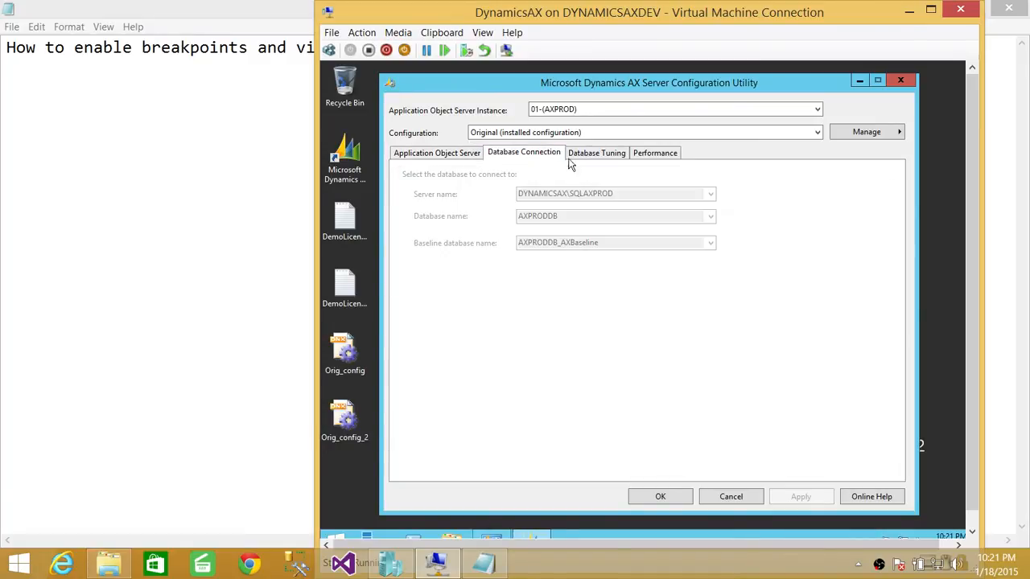
pyautogui.click(655, 152)
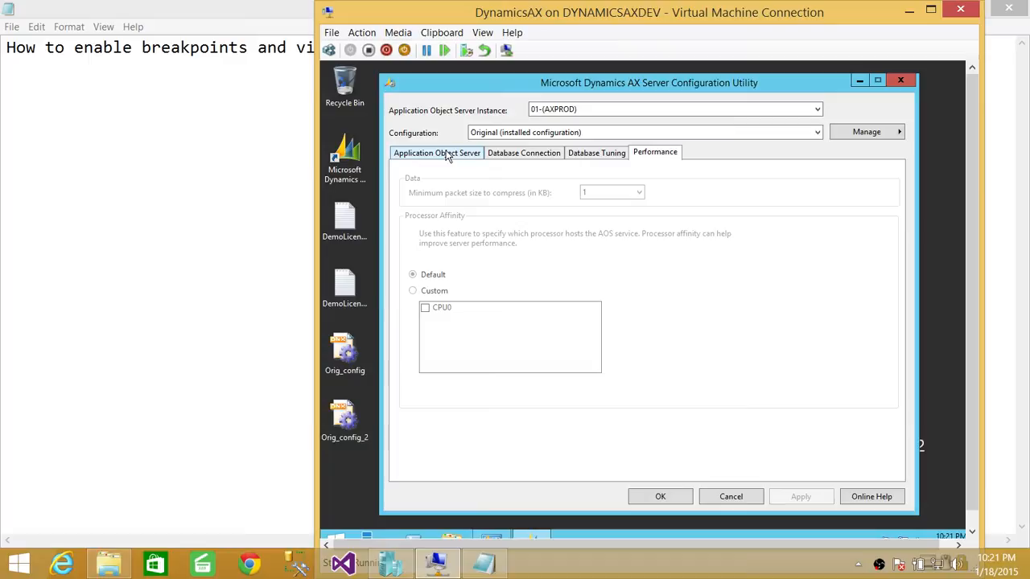
pyautogui.click(436, 152)
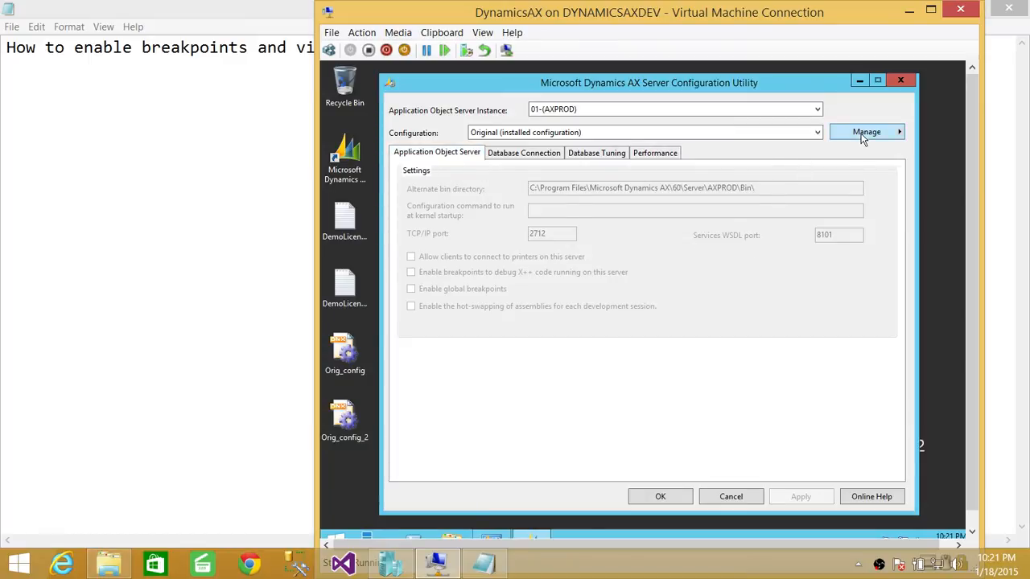
pyautogui.click(867, 131)
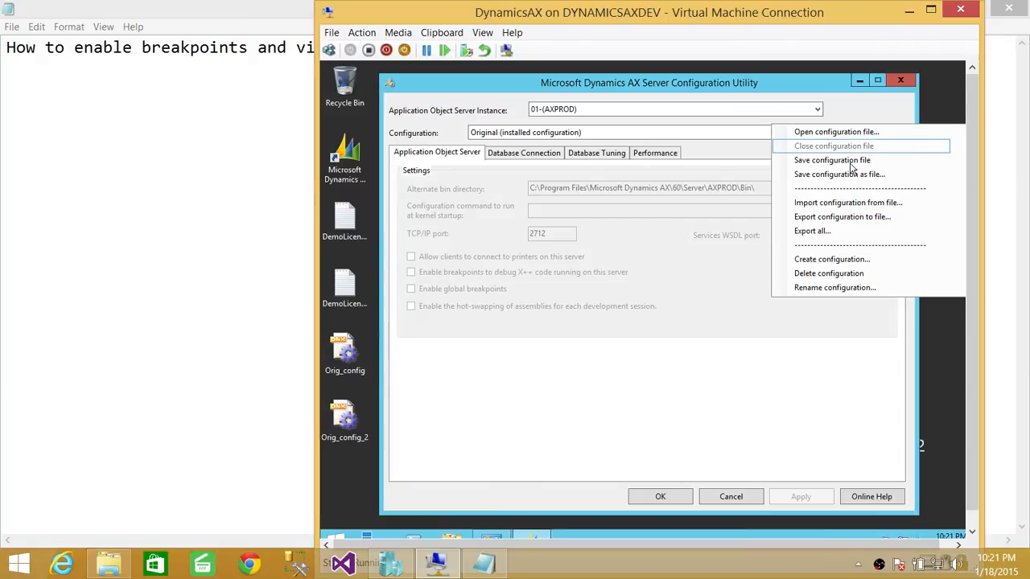
pyautogui.moveTo(843, 269)
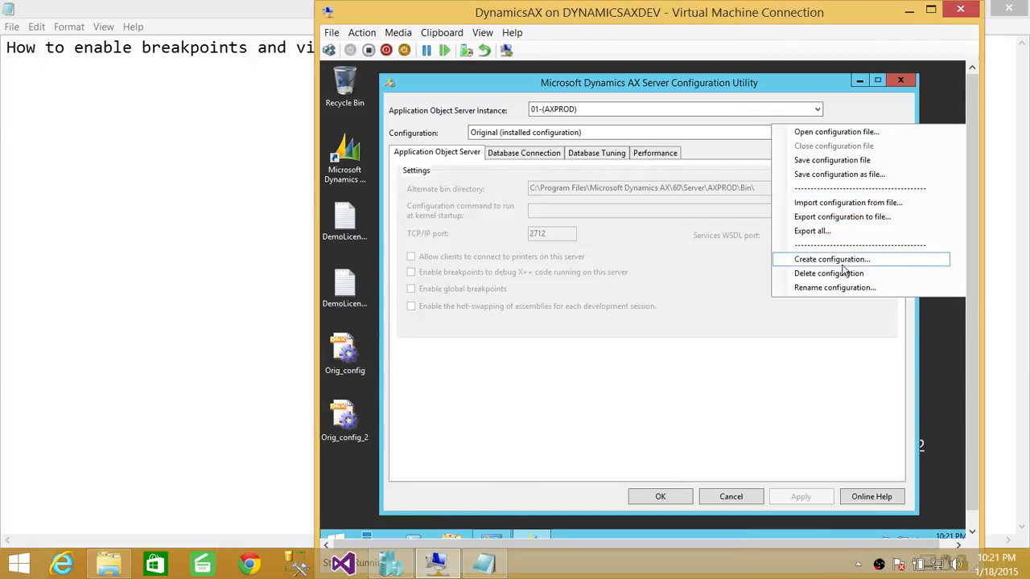
pyautogui.click(831, 259)
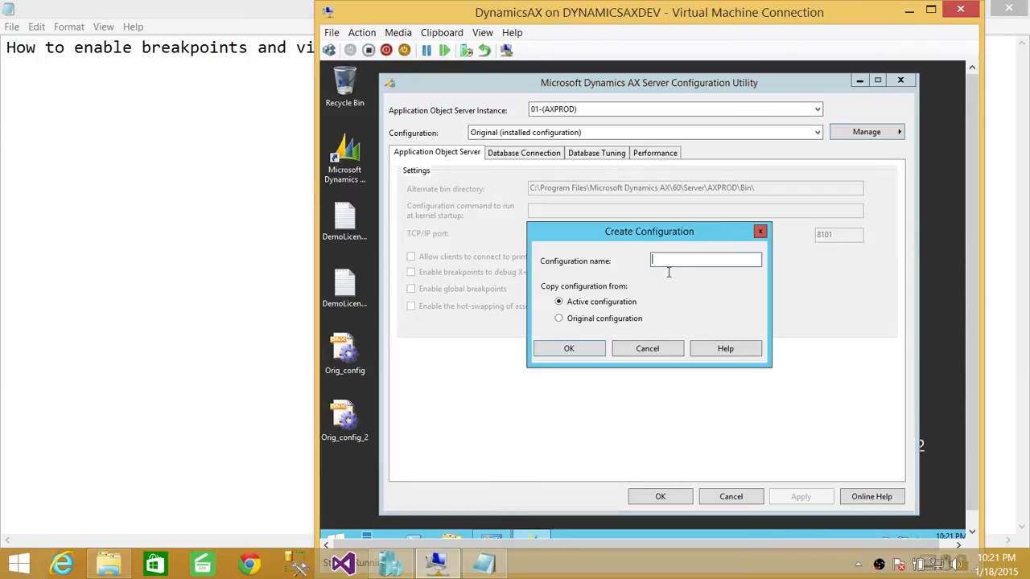
pyautogui.moveTo(648, 293)
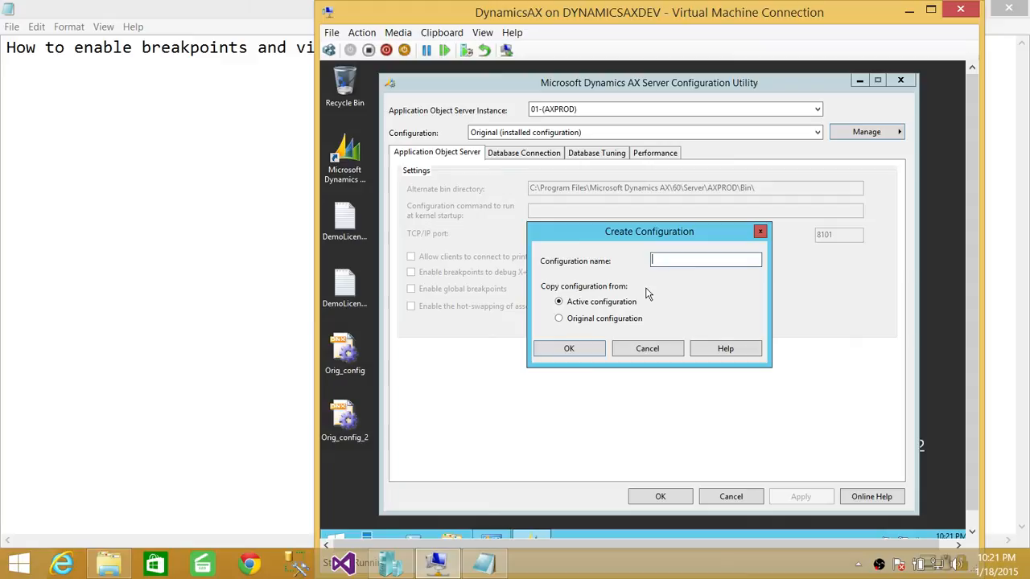
# Step: Name the new configuration 'MynewConfig', copied from the active configuration, and confirm
pyautogui.write('MyCn')
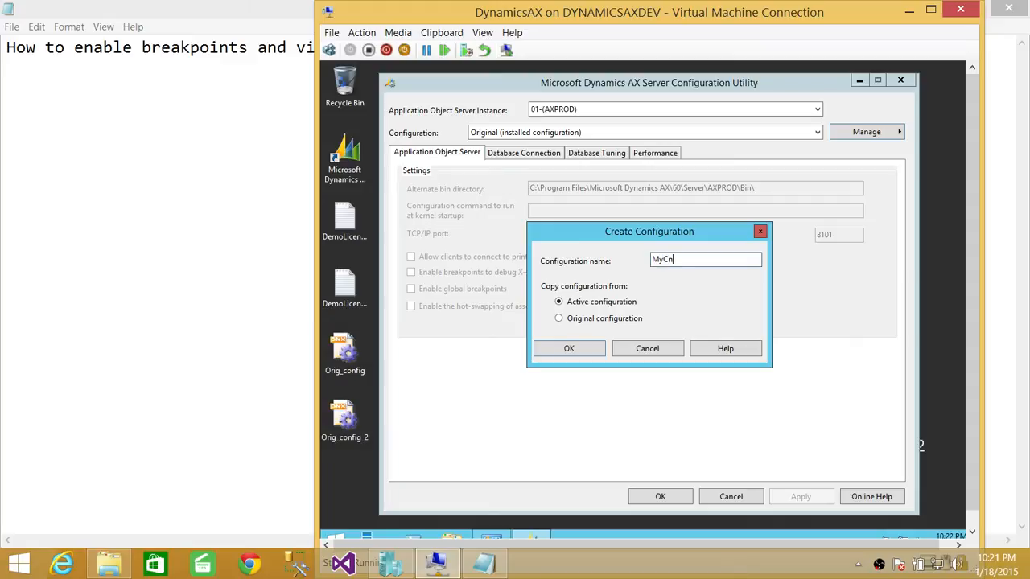
pyautogui.write('new')
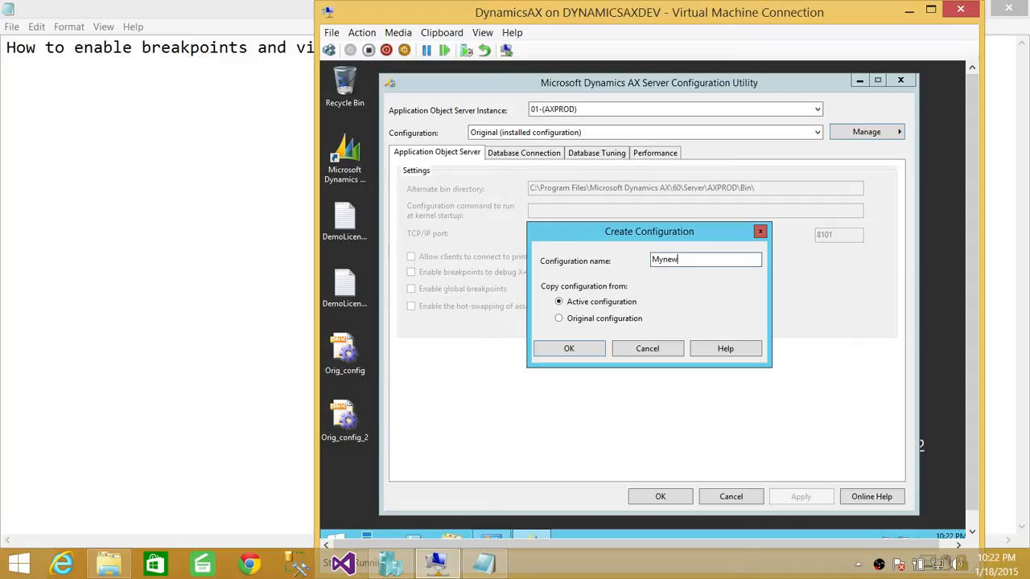
pyautogui.write('Confi')
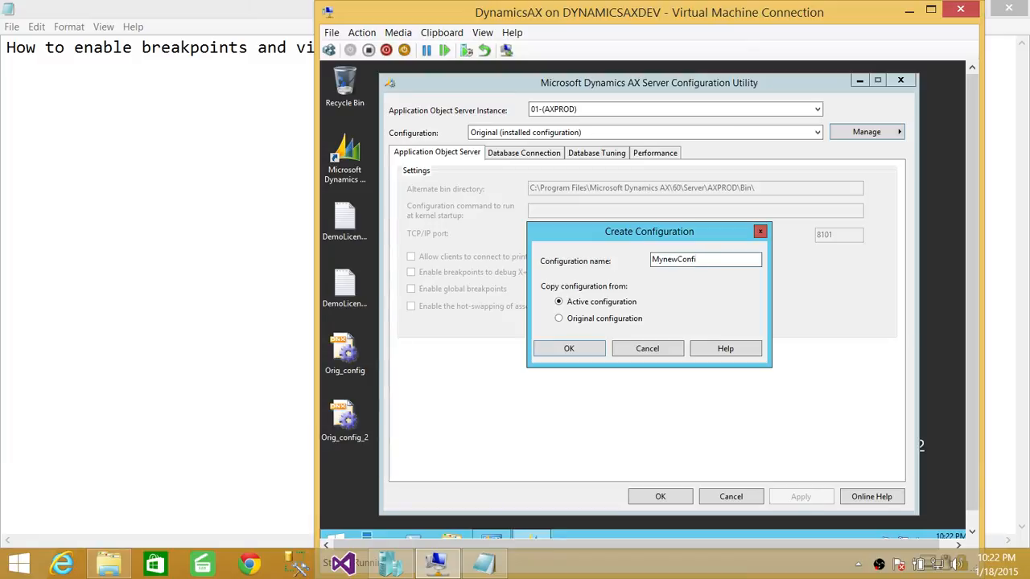
pyautogui.write('g')
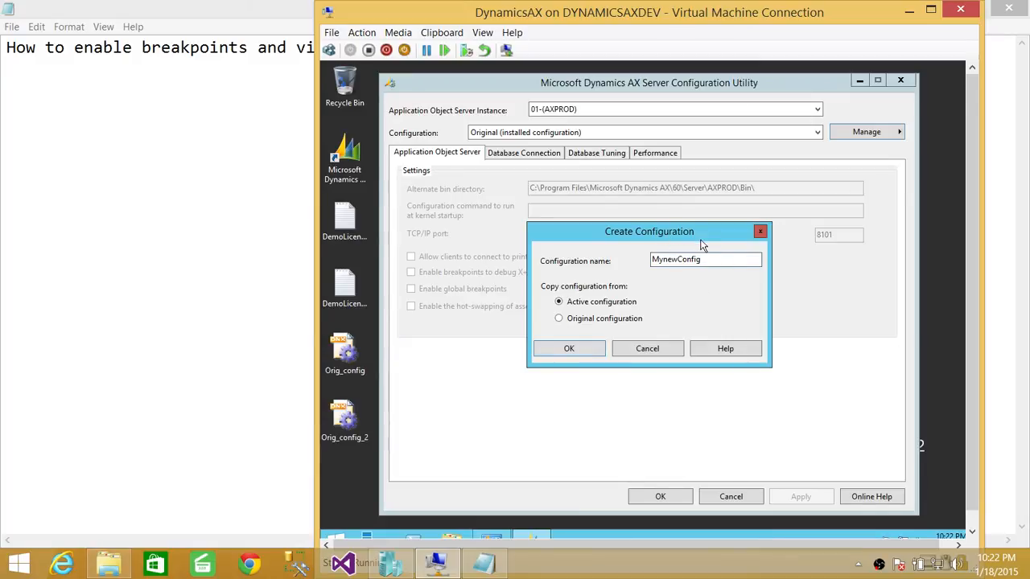
pyautogui.moveTo(547, 229)
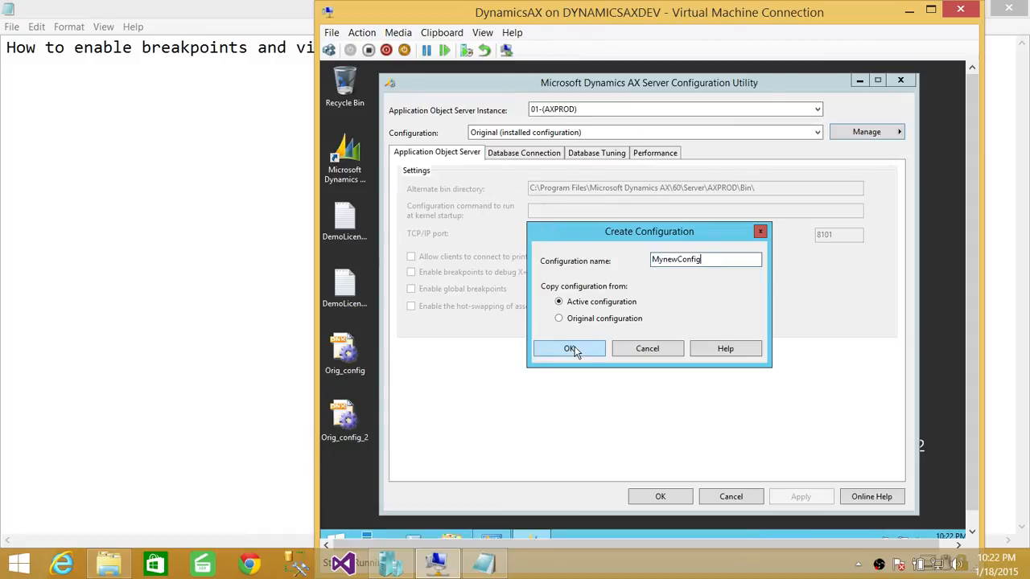
pyautogui.moveTo(553, 221)
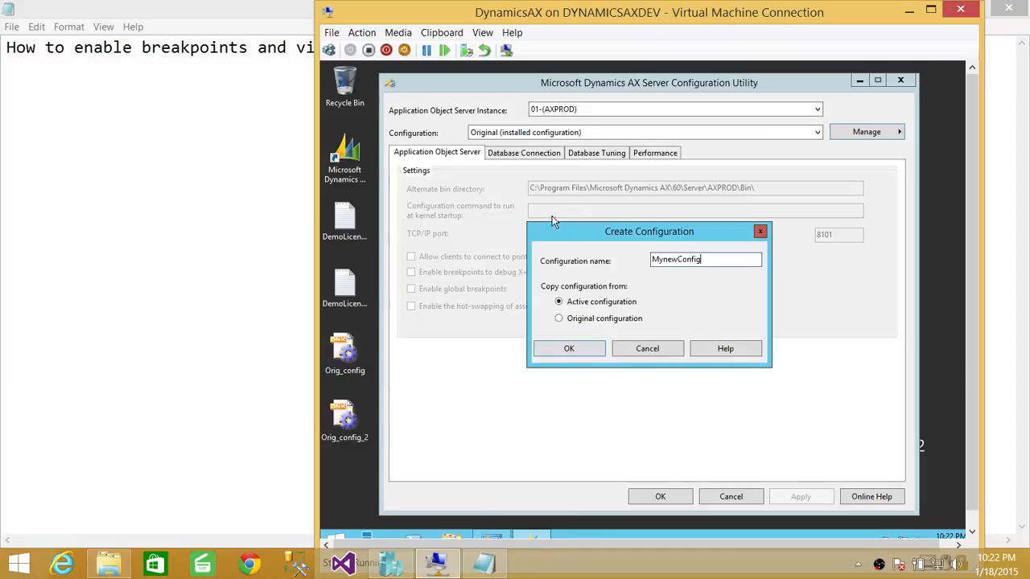
pyautogui.moveTo(515, 162)
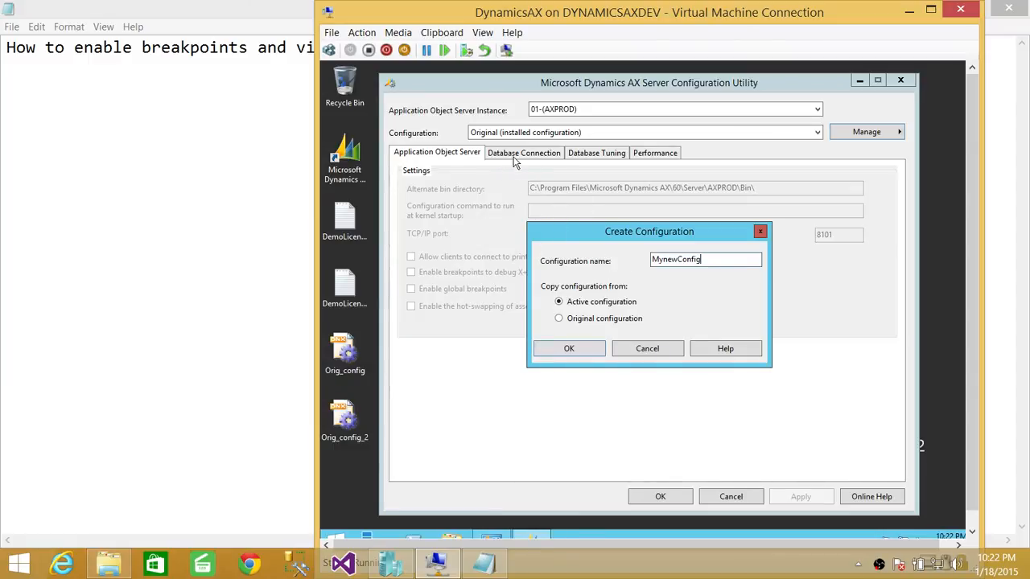
pyautogui.moveTo(527, 117)
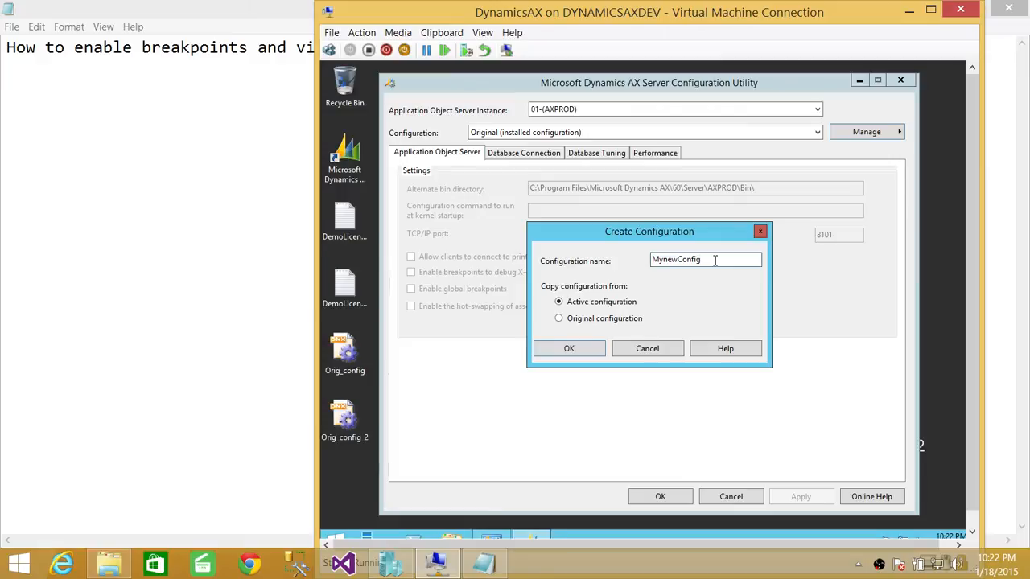
pyautogui.moveTo(660, 297)
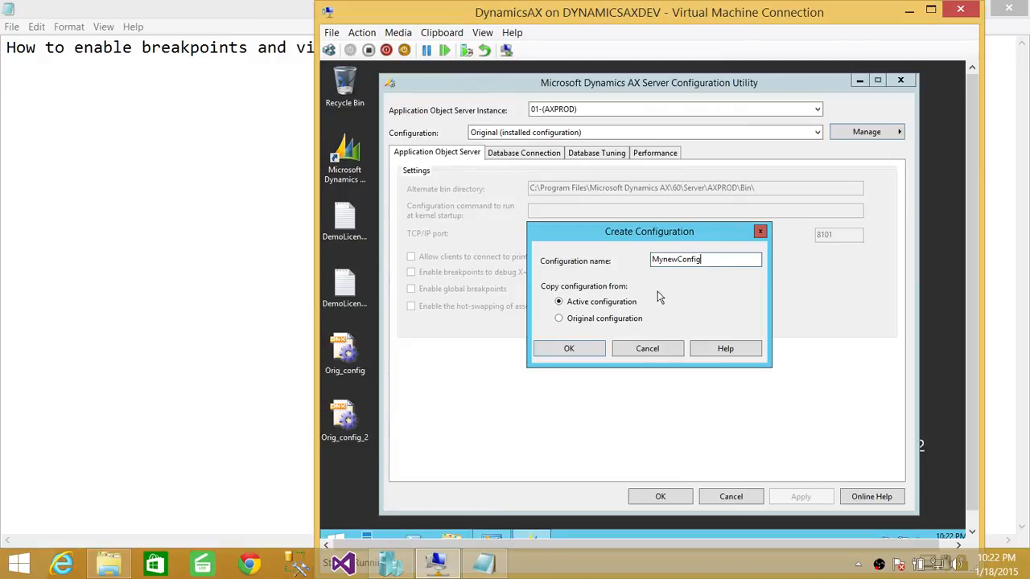
pyautogui.moveTo(533, 273)
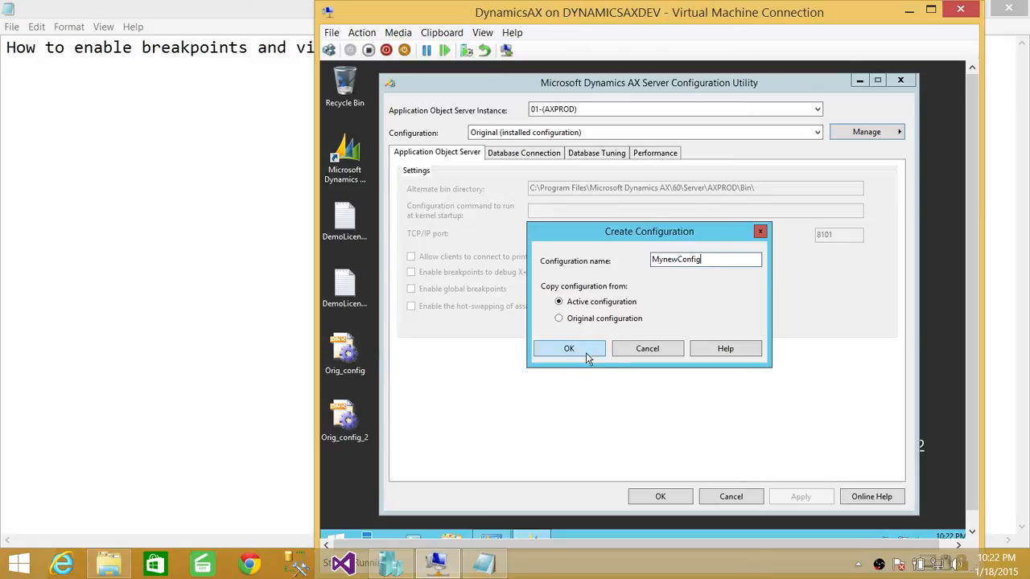
pyautogui.click(569, 348)
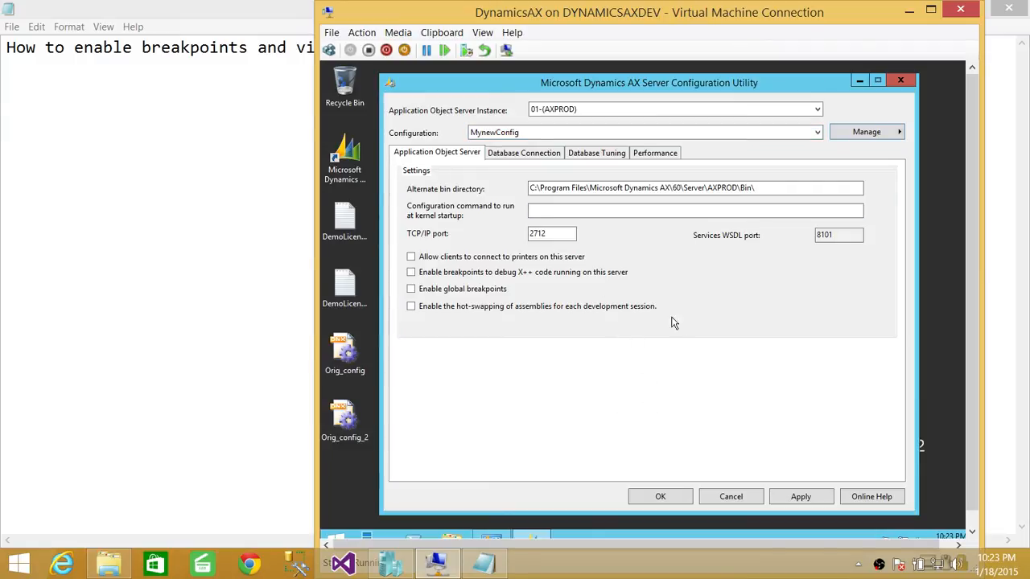
pyautogui.moveTo(685, 320)
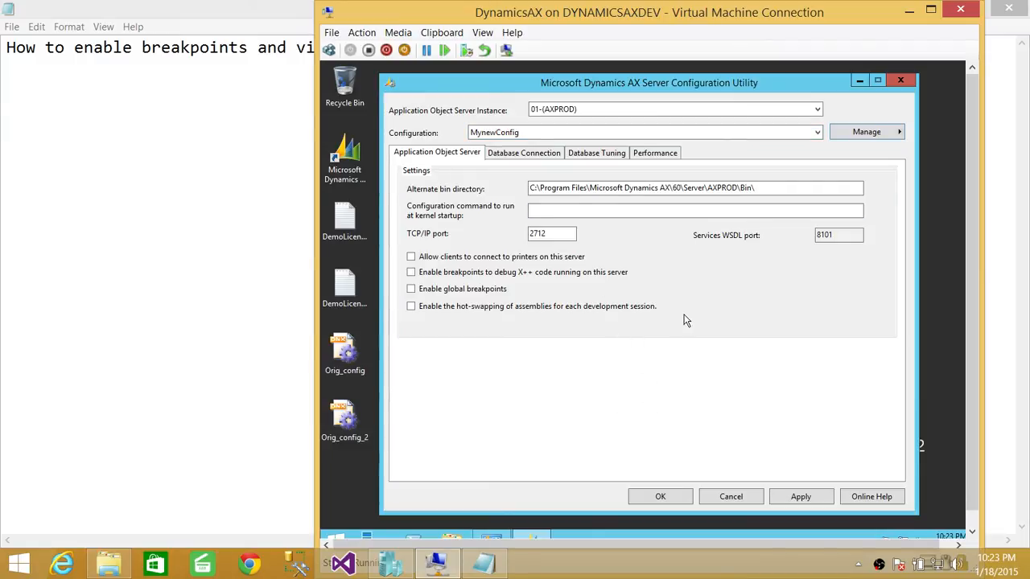
pyautogui.moveTo(821, 157)
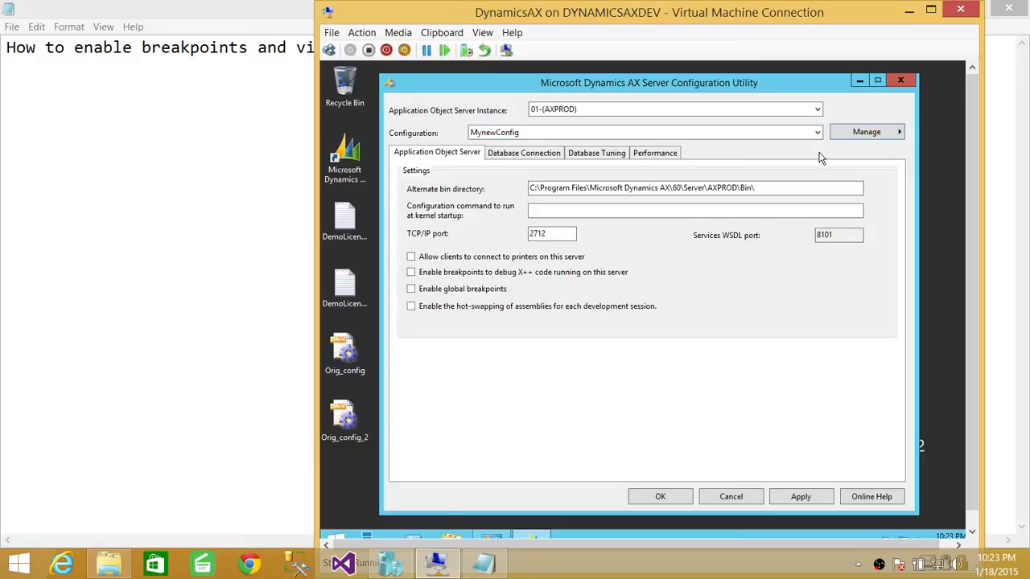
pyautogui.moveTo(492, 166)
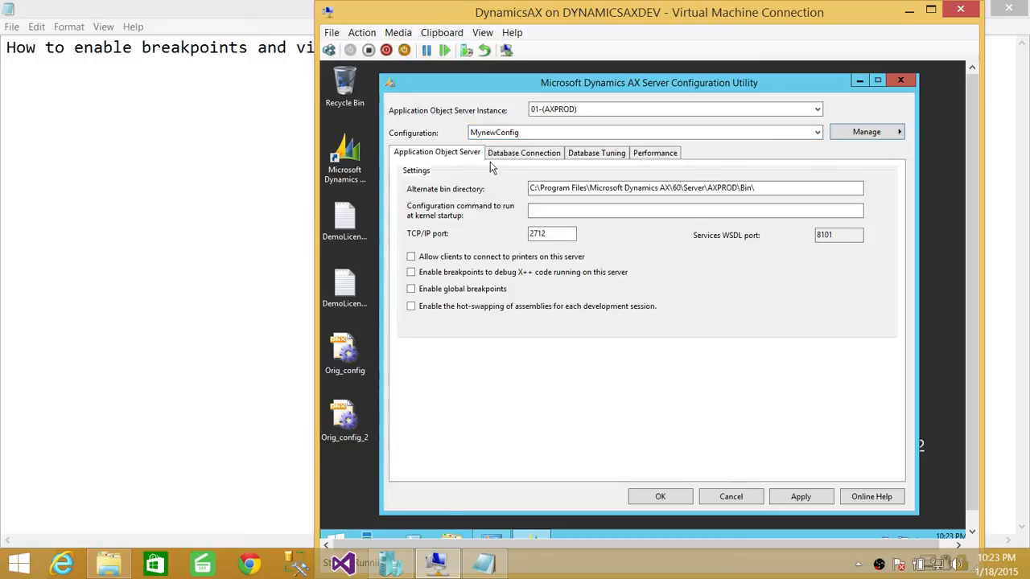
pyautogui.moveTo(585, 287)
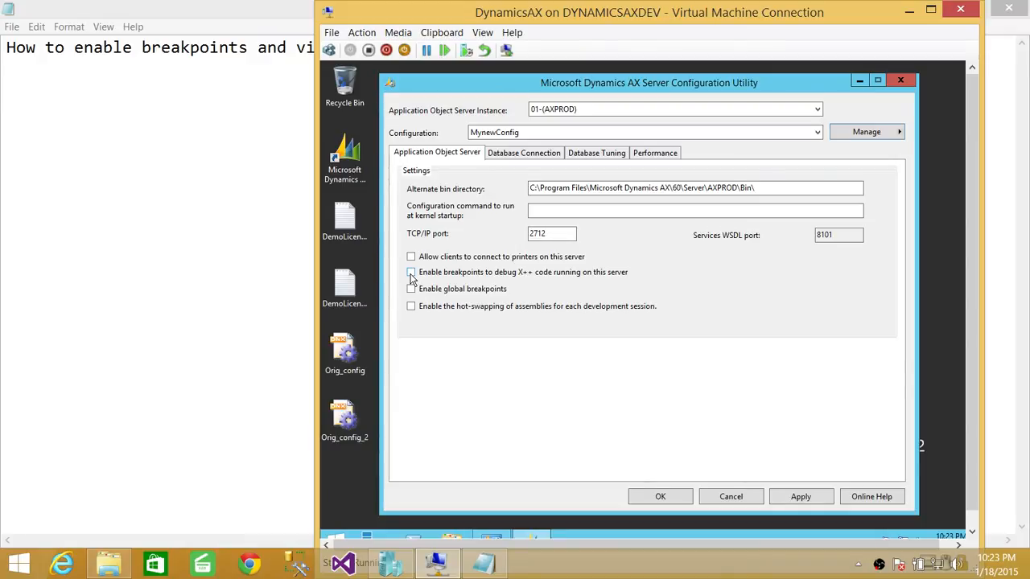
pyautogui.moveTo(529, 279)
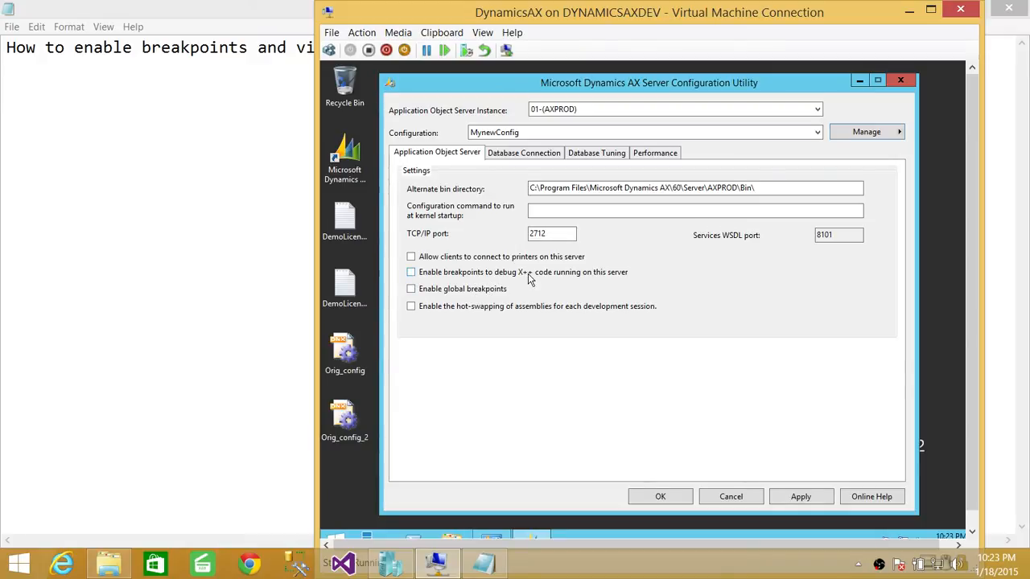
pyautogui.moveTo(567, 307)
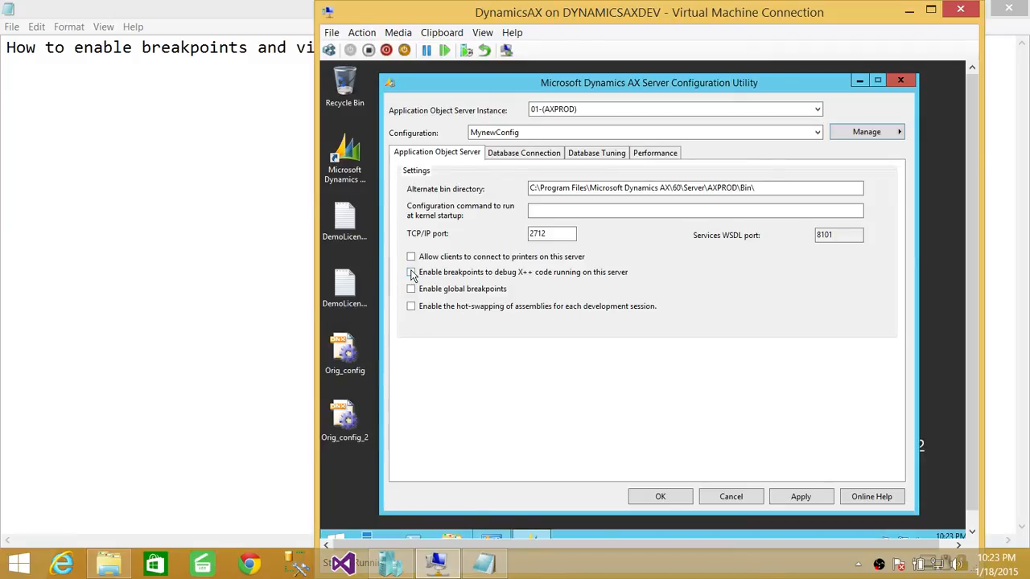
# Step: Tick 'Enable breakpoints to debug X++ code running on this server' in MynewConfig
pyautogui.click(411, 272)
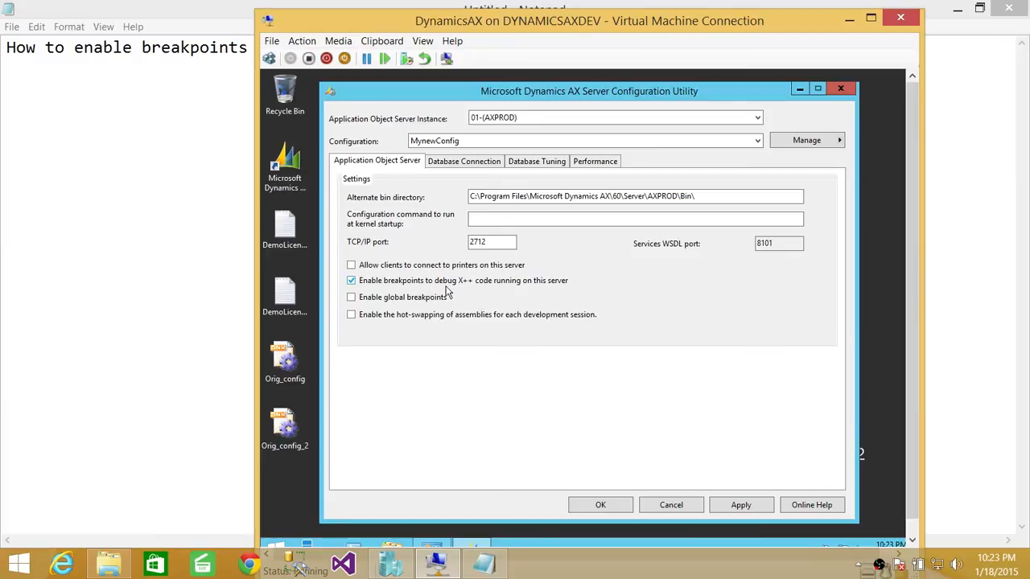
pyautogui.moveTo(467, 288)
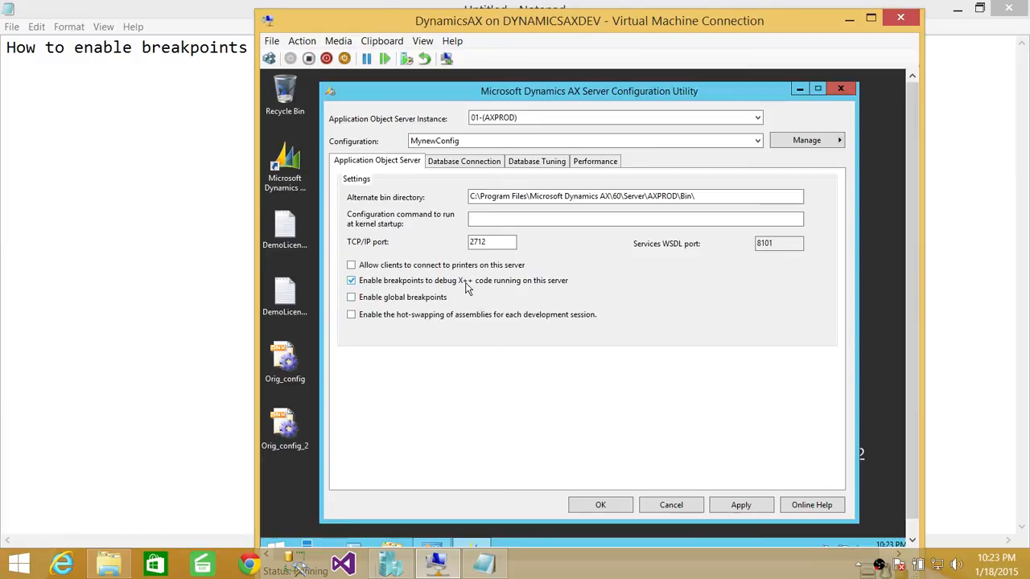
pyautogui.moveTo(503, 288)
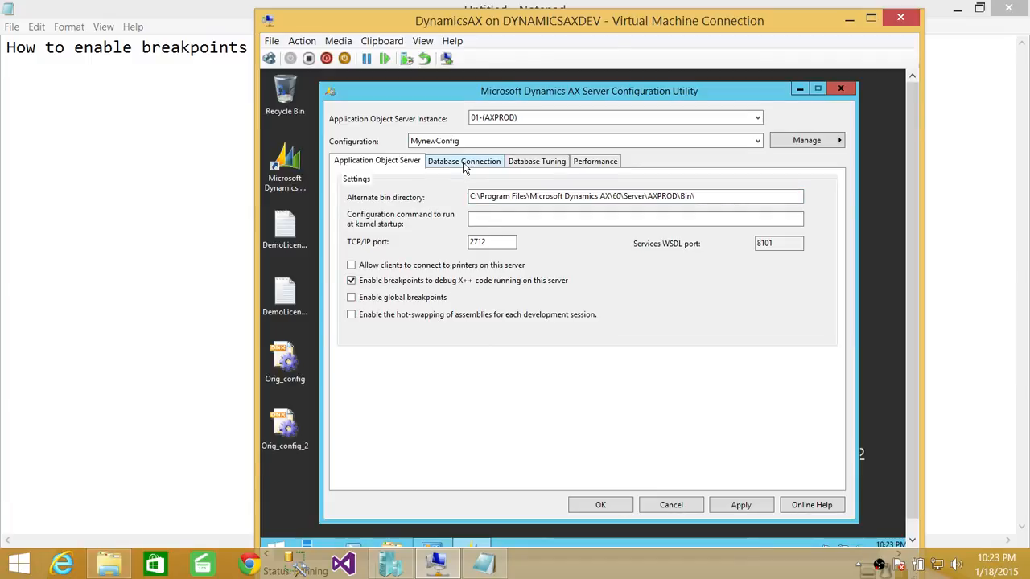
# Step: Show the Database Connection tab for DYNAMICSAX\SQLAXPROD and AXPRODDB
pyautogui.click(463, 161)
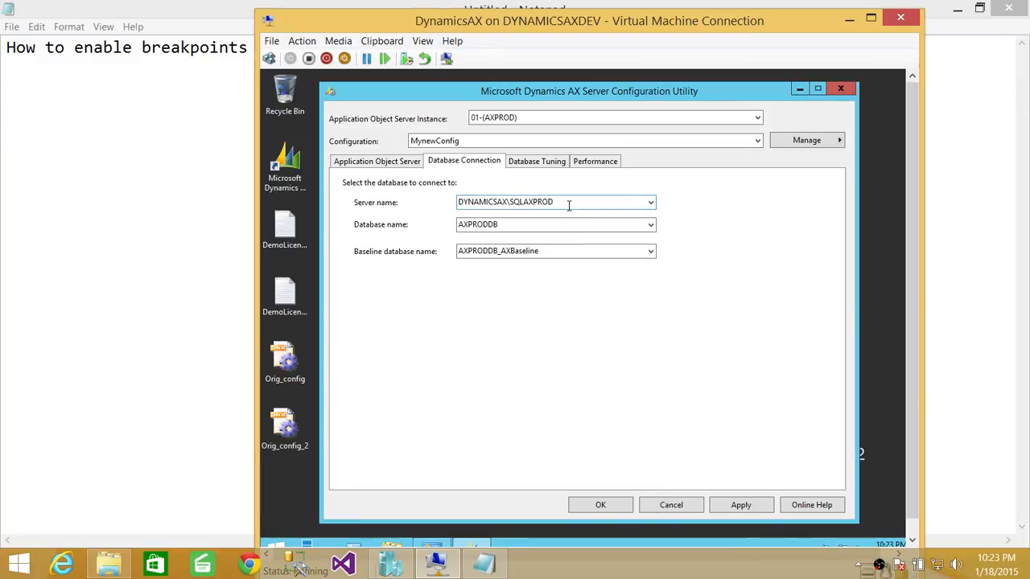
pyautogui.moveTo(372, 238)
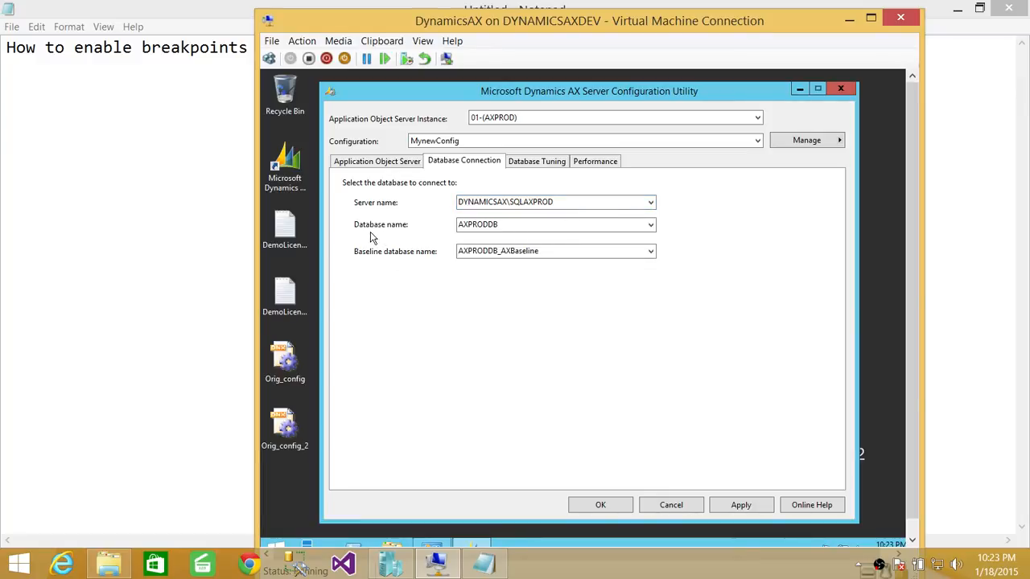
pyautogui.moveTo(377, 272)
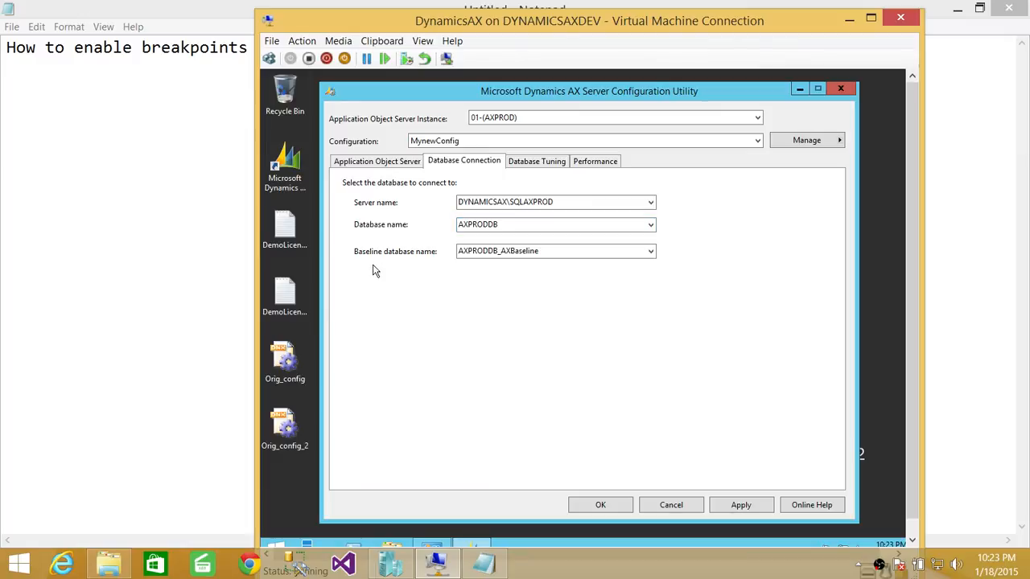
pyautogui.moveTo(442, 243)
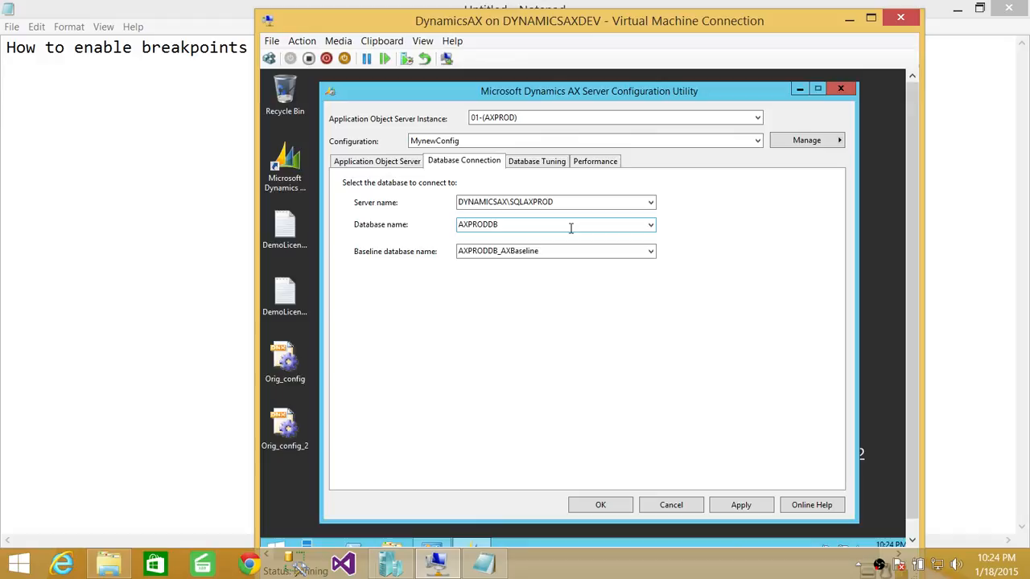
pyautogui.moveTo(695, 193)
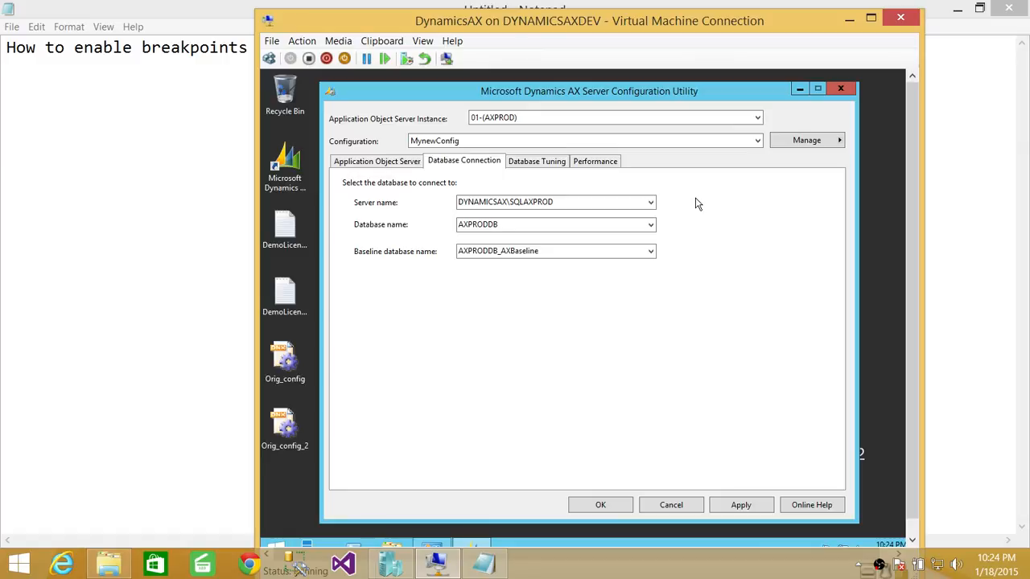
pyautogui.moveTo(617, 199)
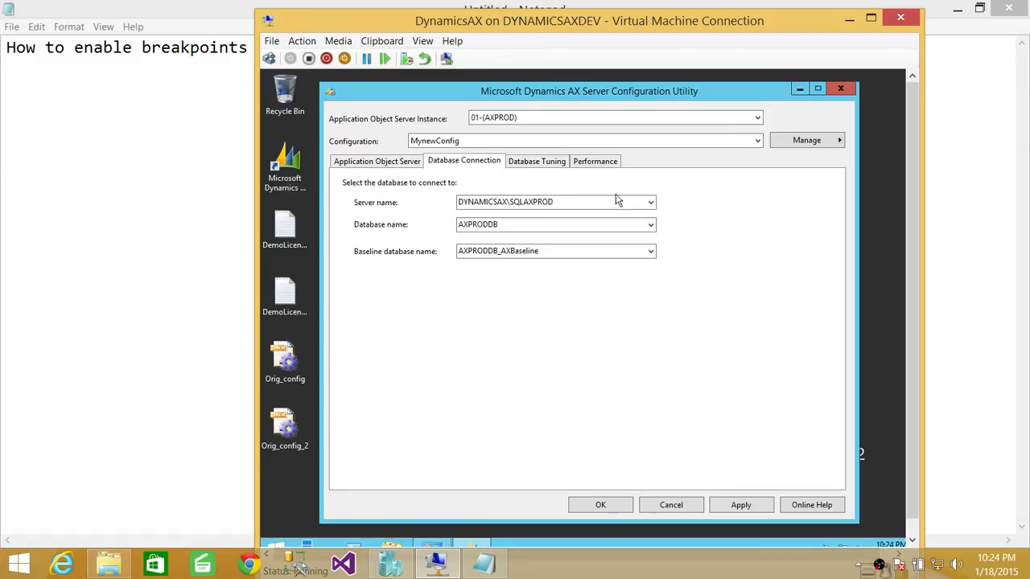
pyautogui.moveTo(511, 171)
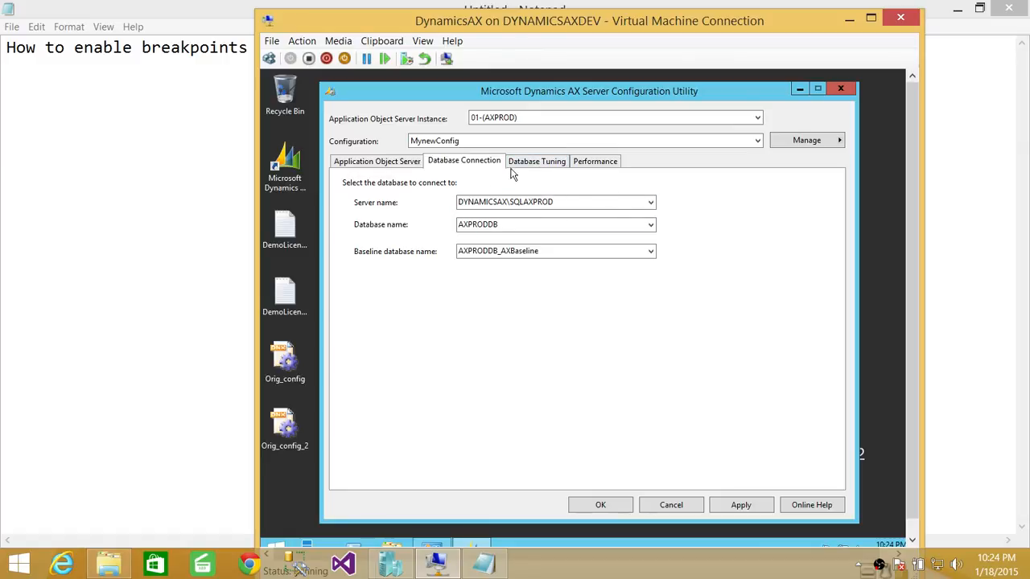
# Step: Review the Database Tuning tab, then view the Performance tab settings
pyautogui.click(536, 161)
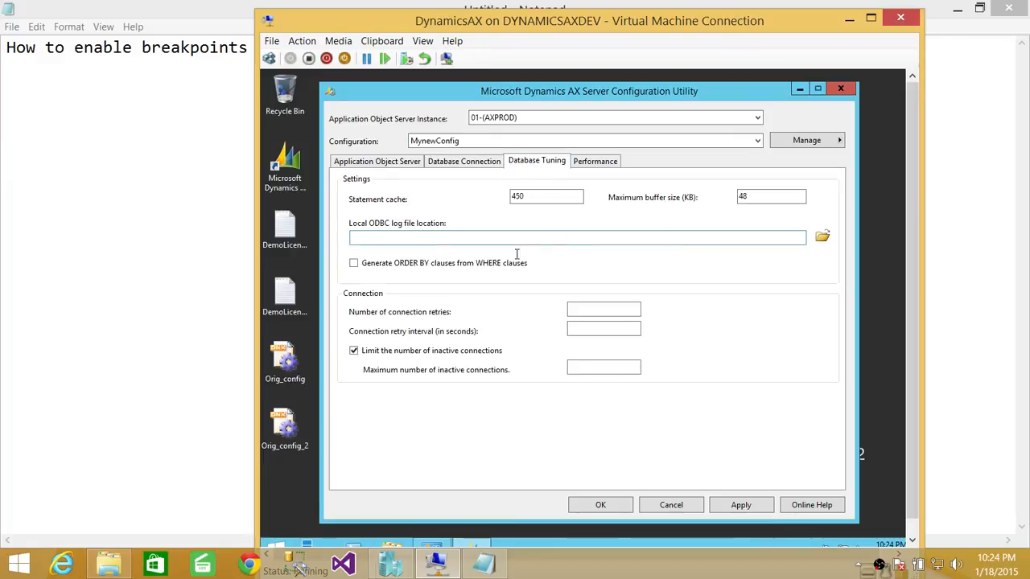
pyautogui.moveTo(496, 290)
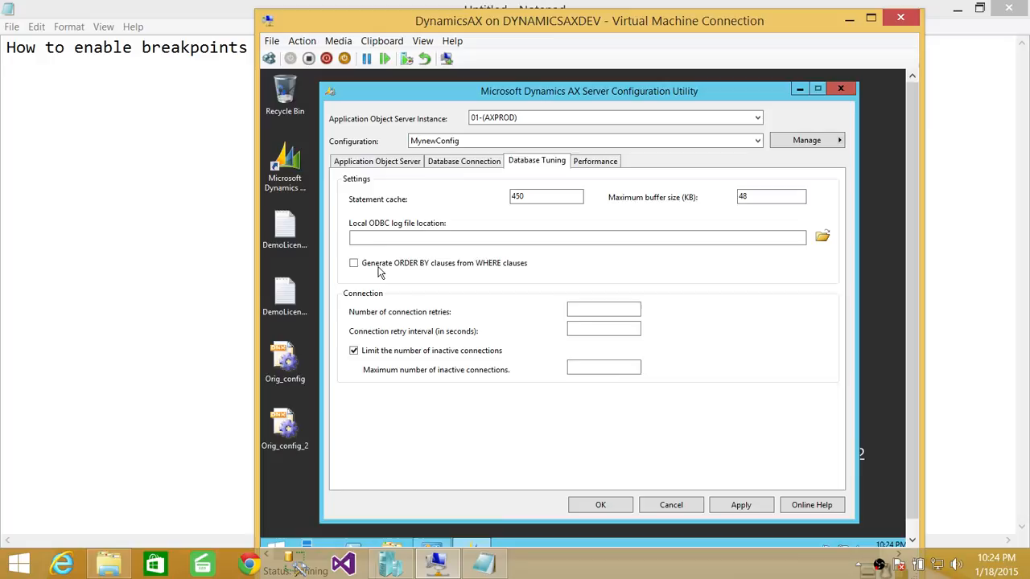
pyautogui.moveTo(635, 225)
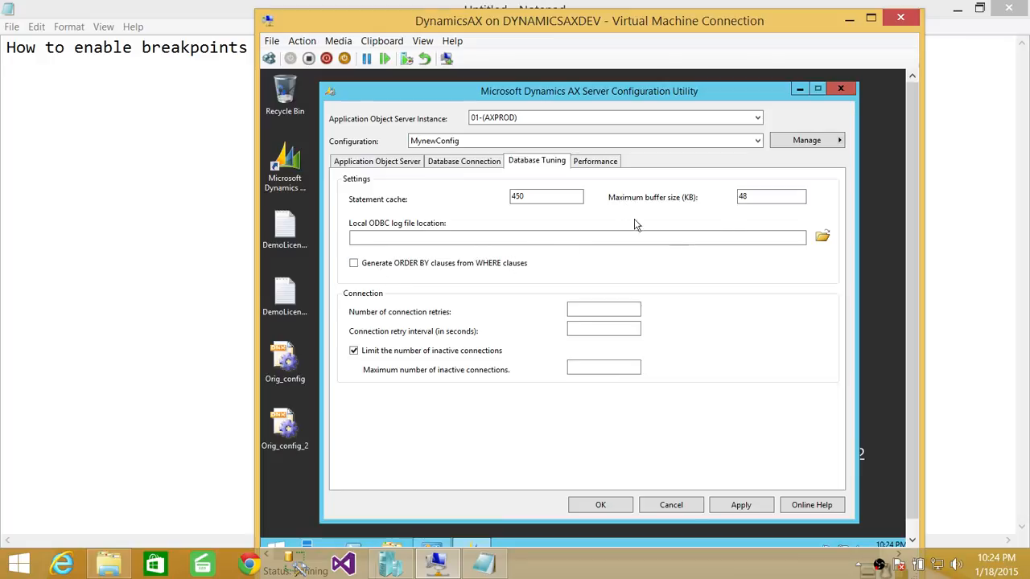
pyautogui.click(595, 160)
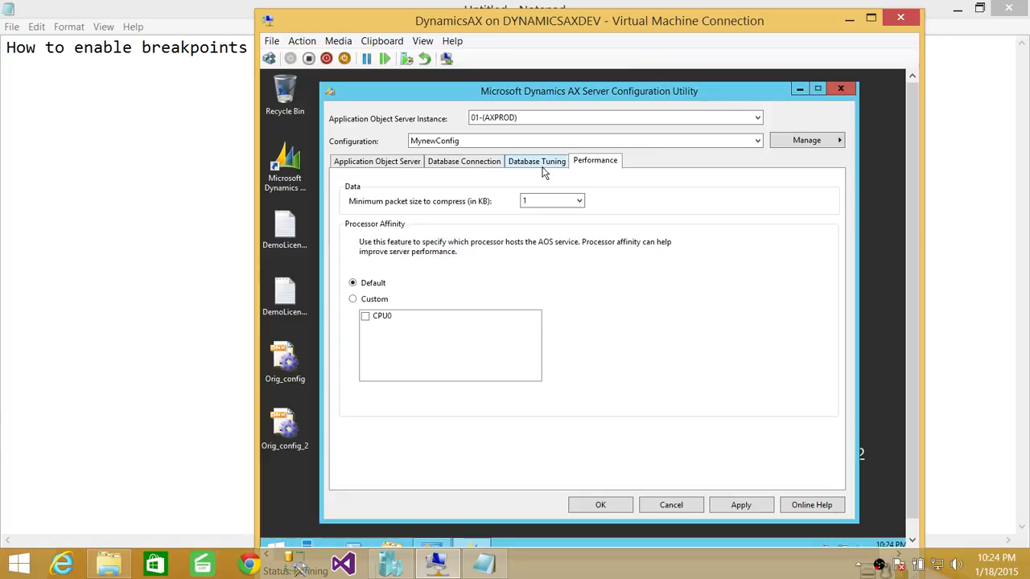
pyautogui.moveTo(452, 175)
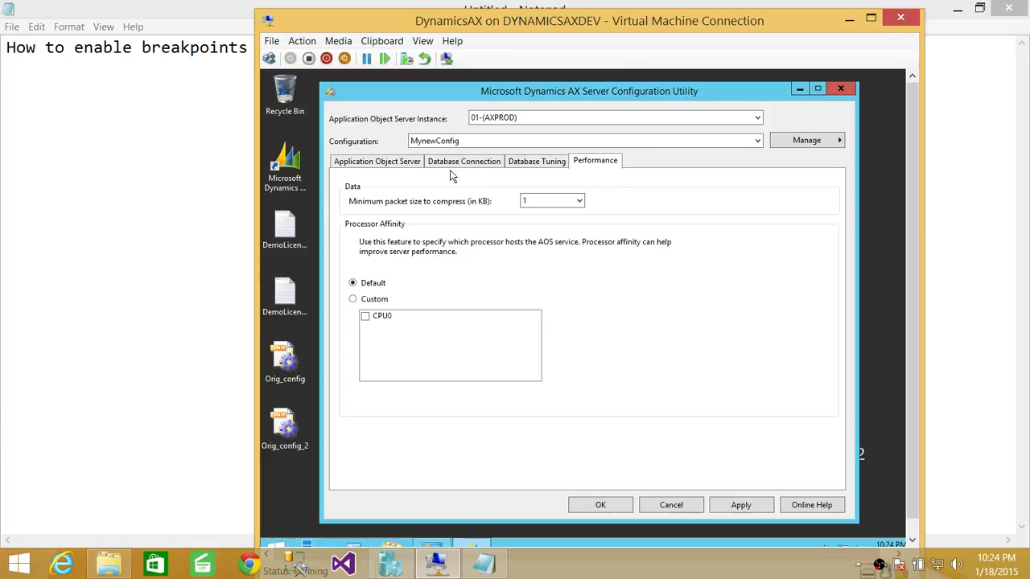
pyautogui.moveTo(672, 191)
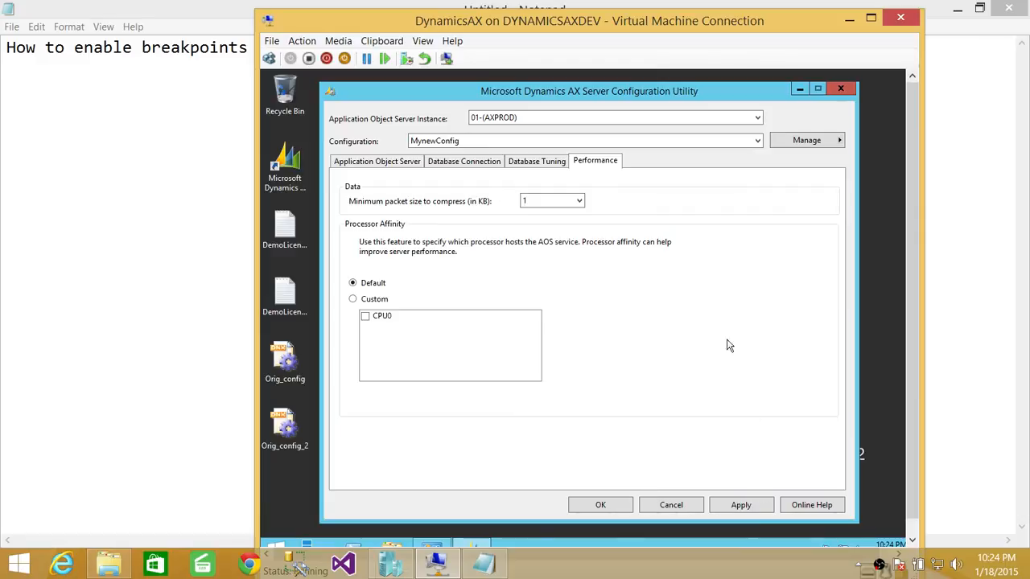
pyautogui.moveTo(475, 229)
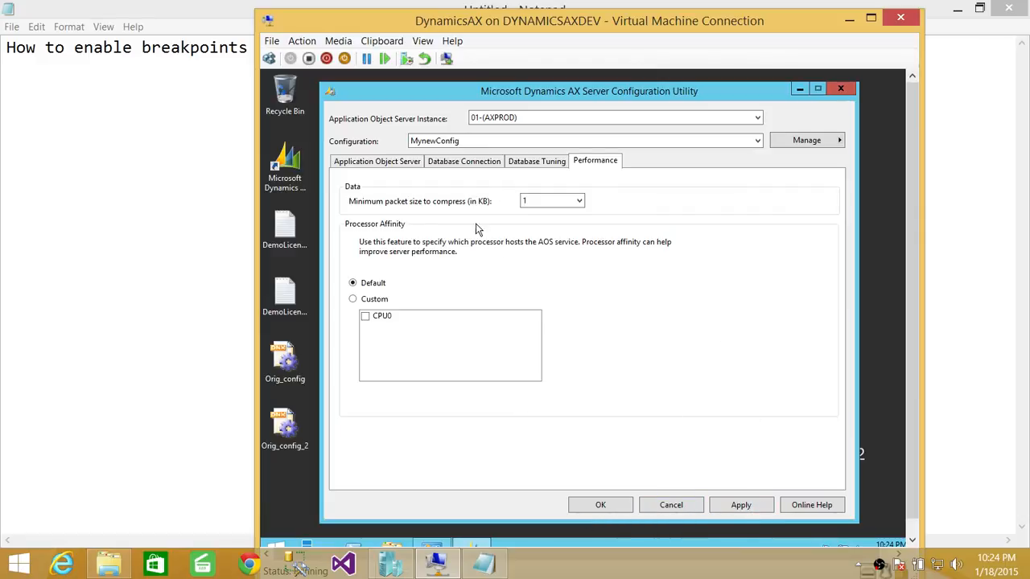
# Step: Return to the Application Object Server tab to confirm breakpoints remain enabled
pyautogui.click(377, 161)
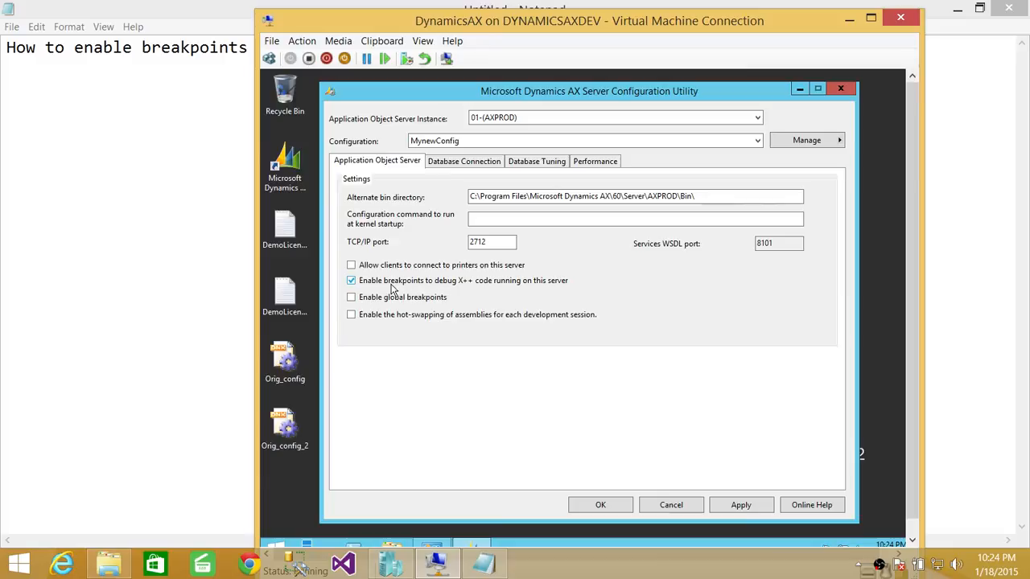
pyautogui.moveTo(485, 297)
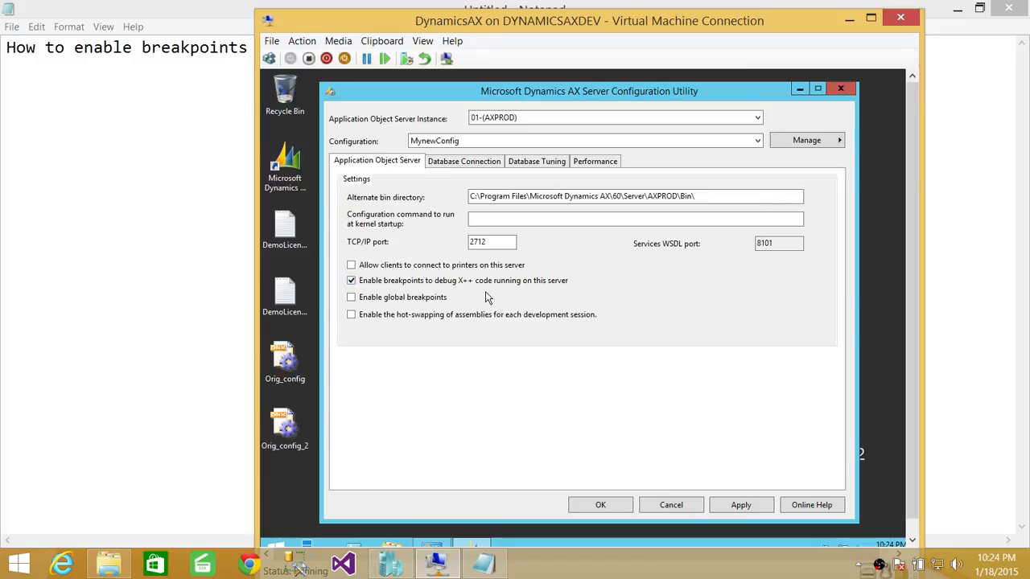
pyautogui.moveTo(543, 333)
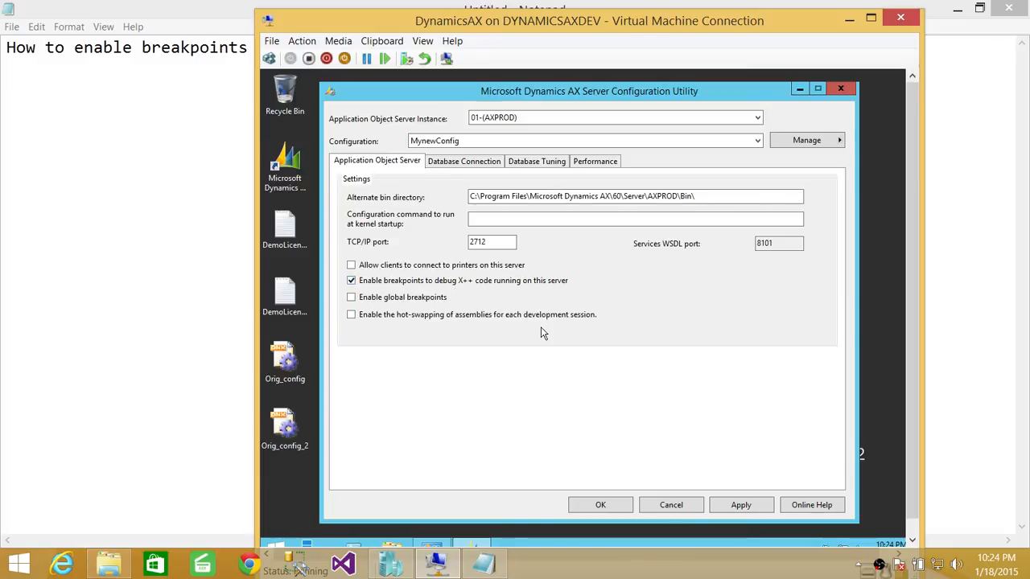